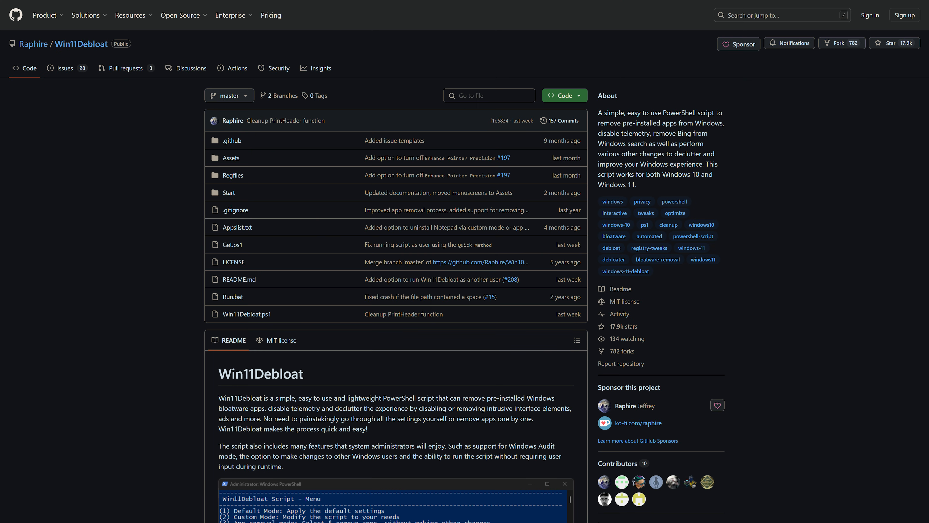
Copy the quick-method launch command from the Win11Debloat README's Usage section.
scroll(down, 3)
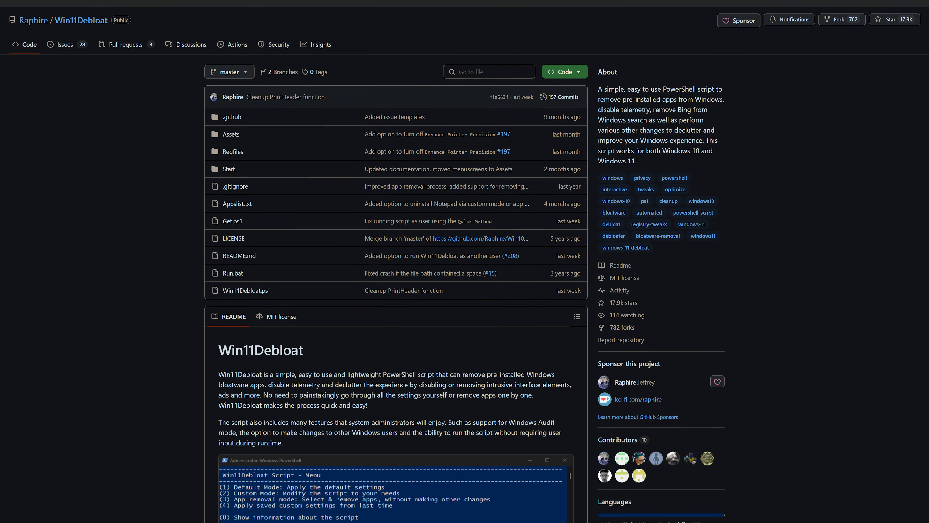
scroll(down, 3)
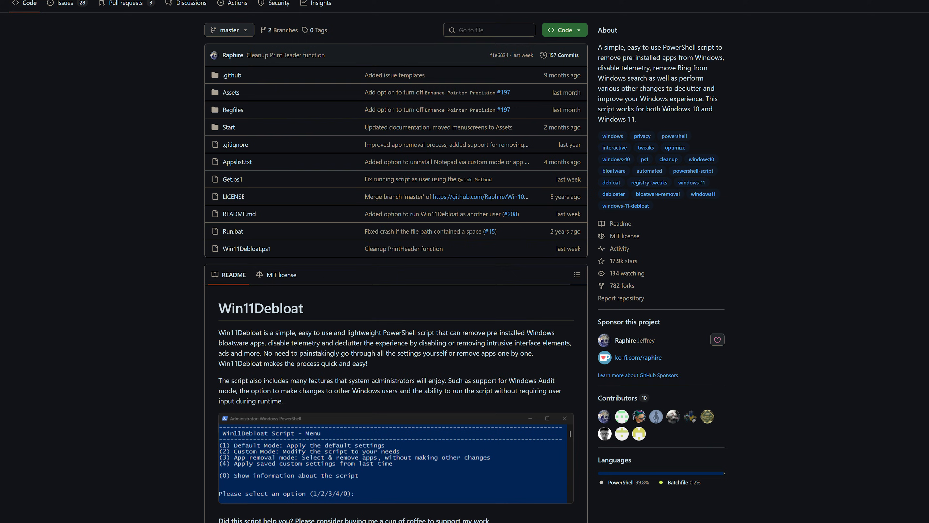
scroll(down, 3)
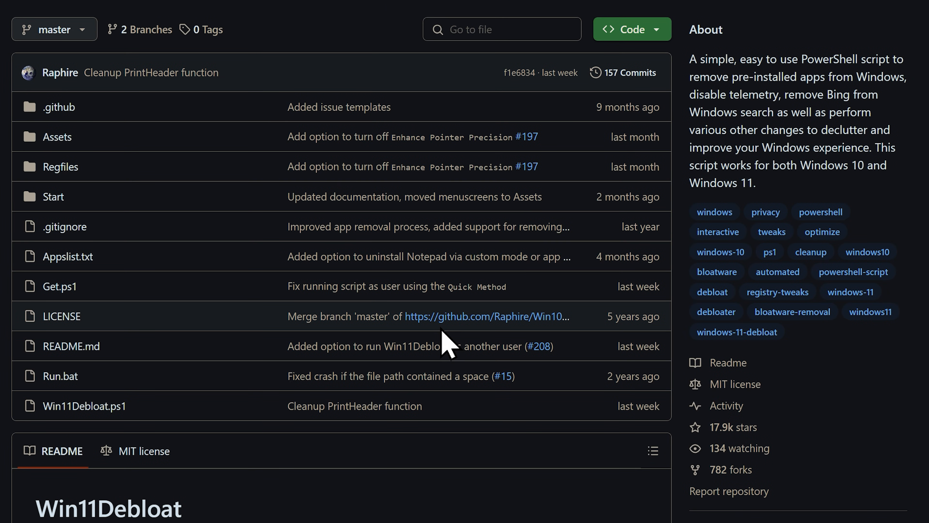
scroll(down, 3)
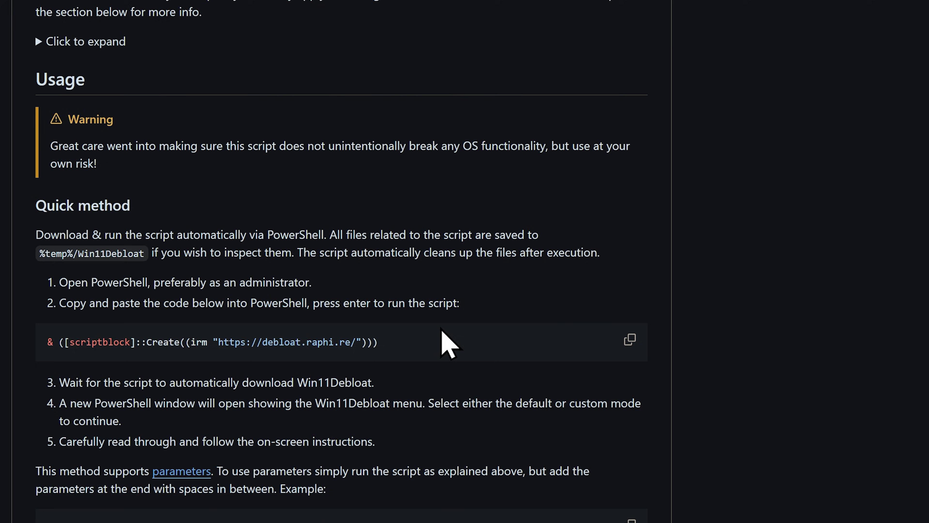
scroll(down, 3)
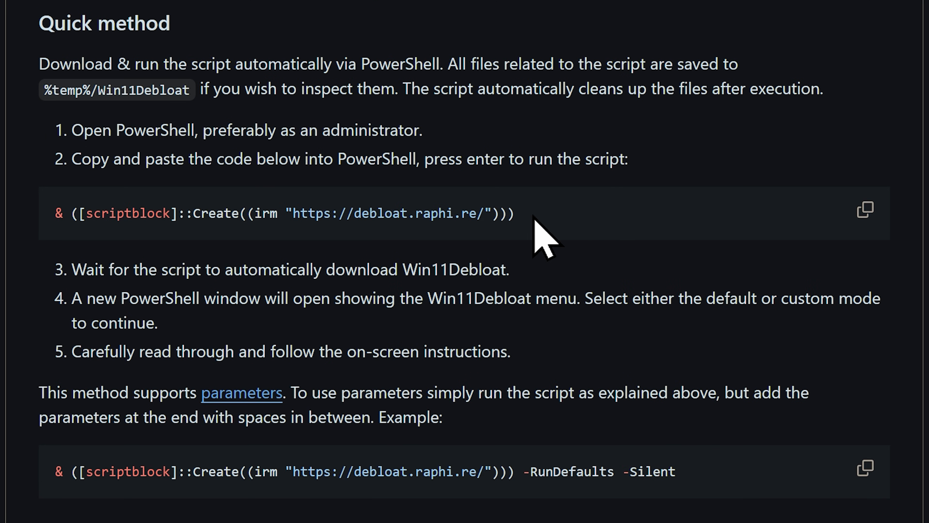
click(866, 209)
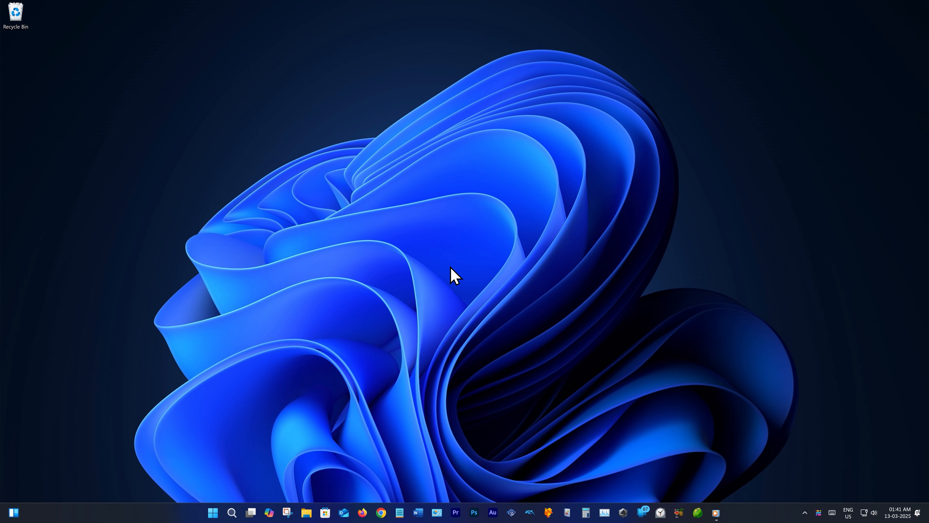
Search the Start menu for 'Windows PowerShell' to launch it as administrator.
text(Windows PowerShell)
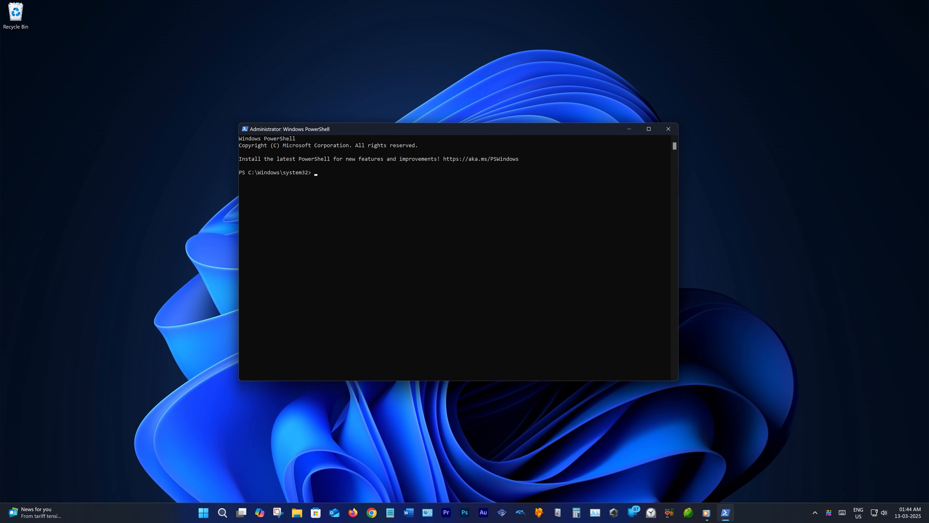
text(& ([scriptblock]::Create((irm "https://debloat.raphi.re/"))))
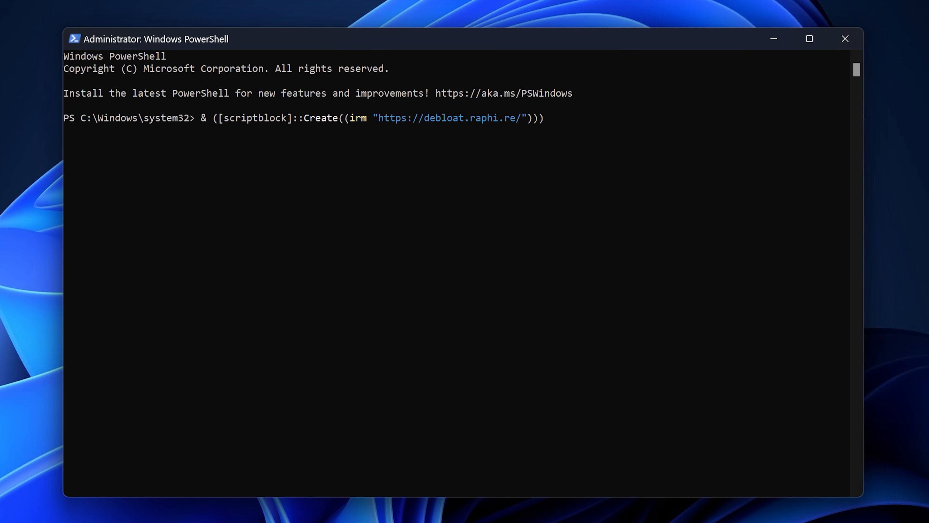
key(Enter)
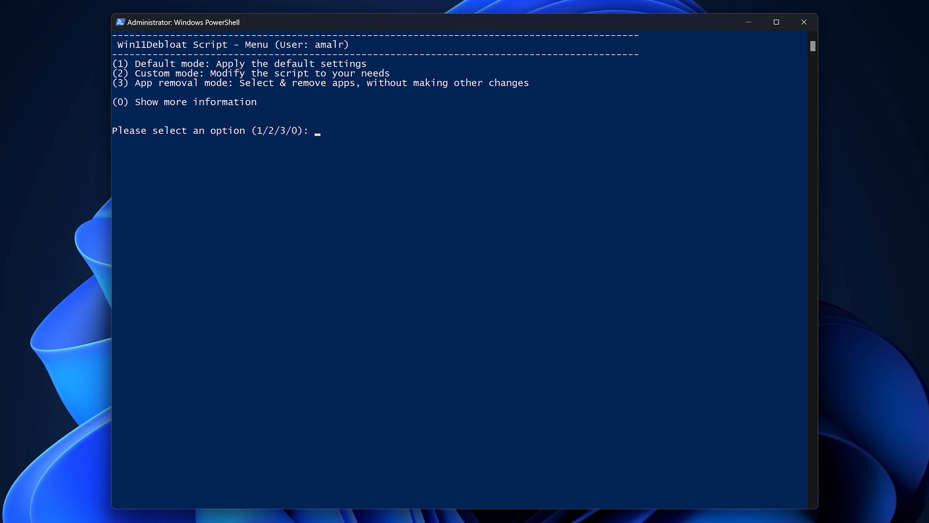
Choose option 3, App removal mode, from the Win11Debloat menu.
click(777, 22)
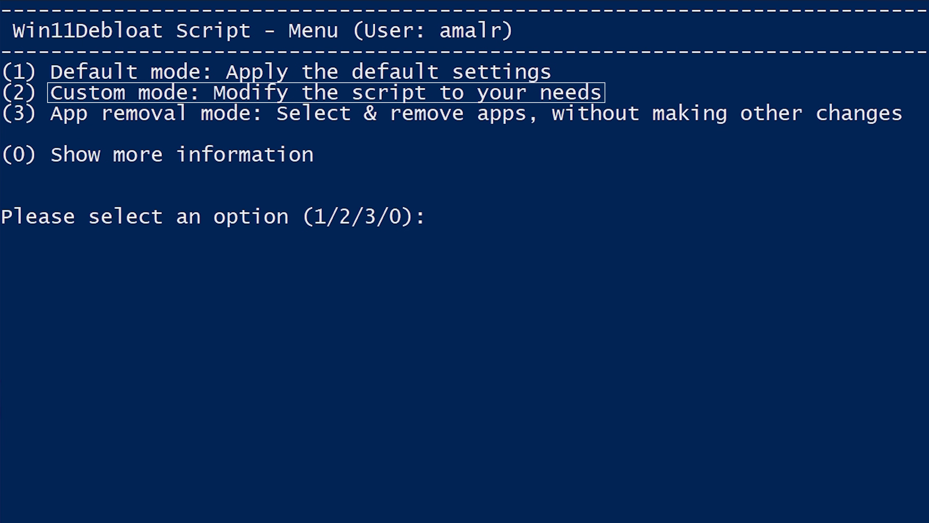
key(Down)
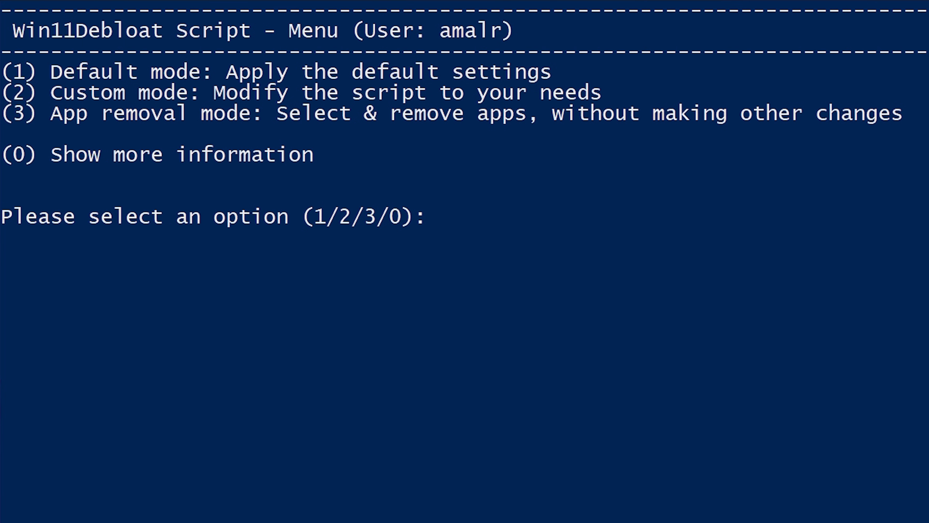
text(3)
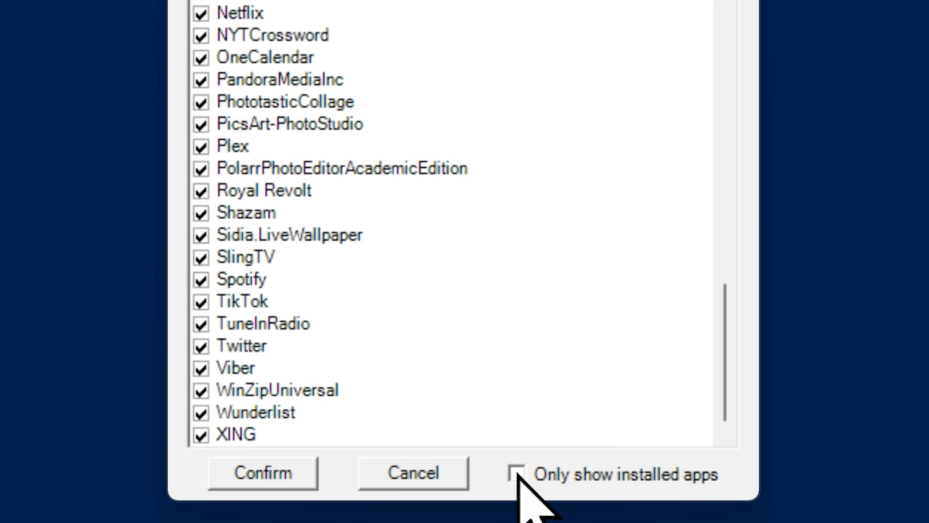
Show only installed apps, mark Microsoft.People for removal and confirm the selection.
click(513, 475)
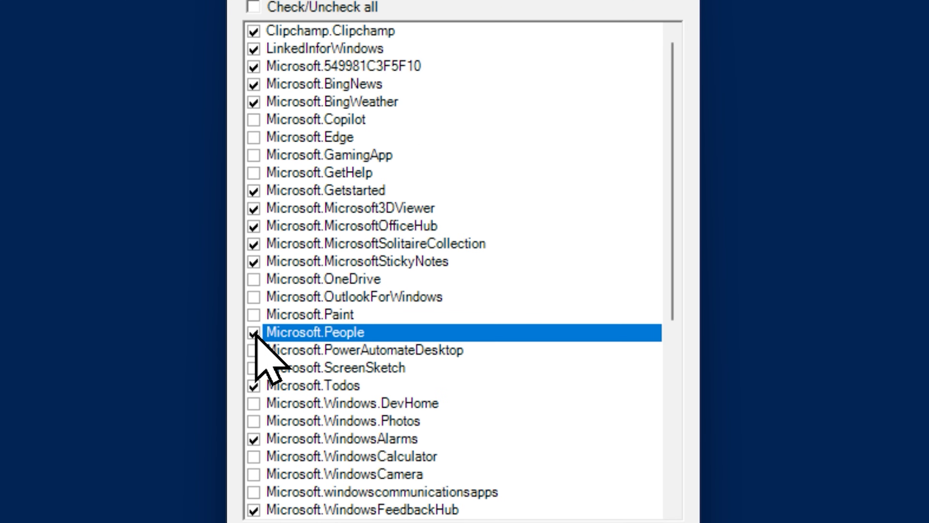
click(254, 261)
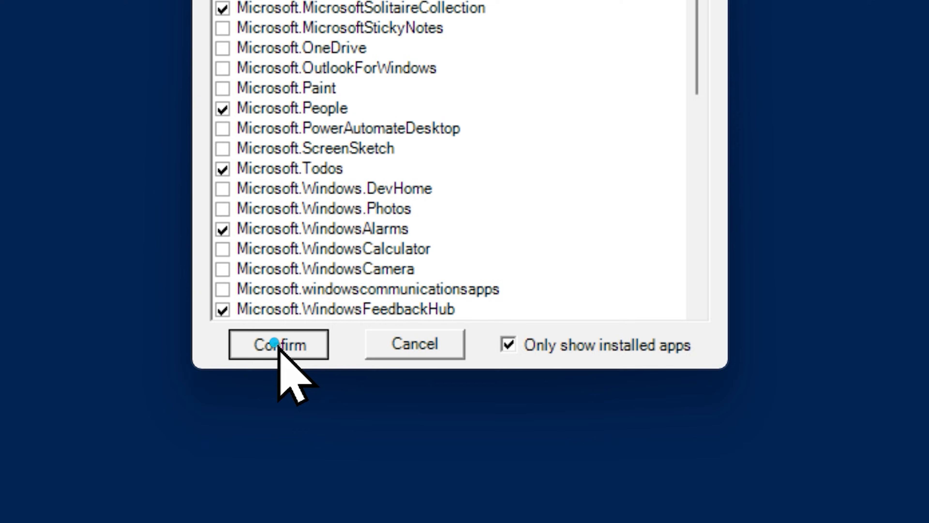
click(278, 344)
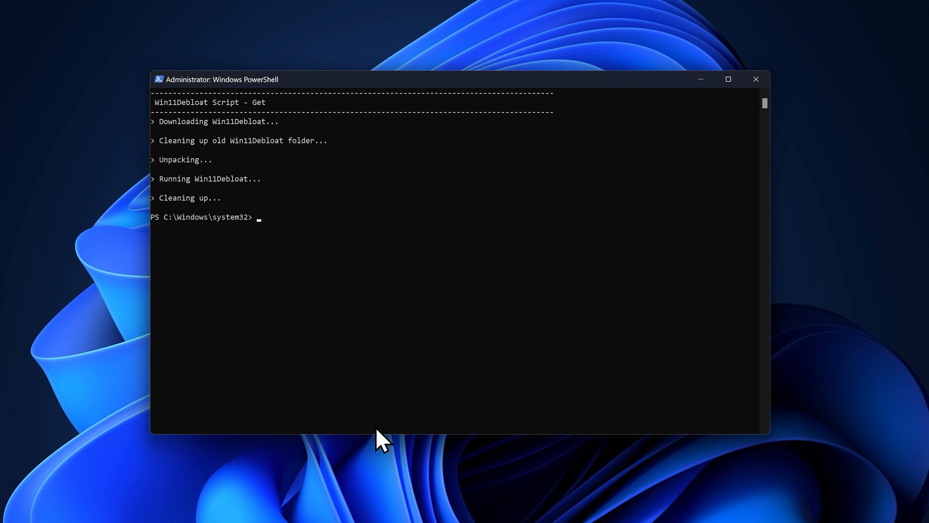
Close the finished PowerShell session, leaving the desktop showing.
click(756, 79)
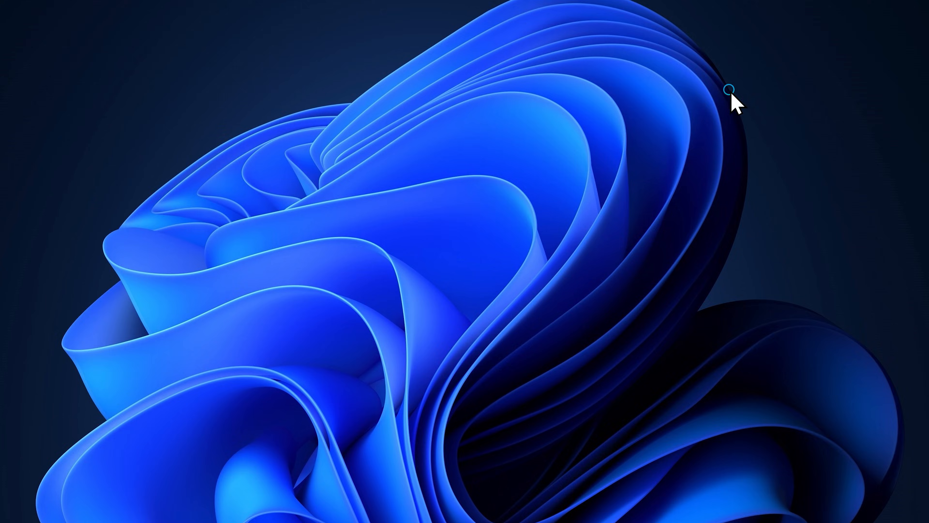